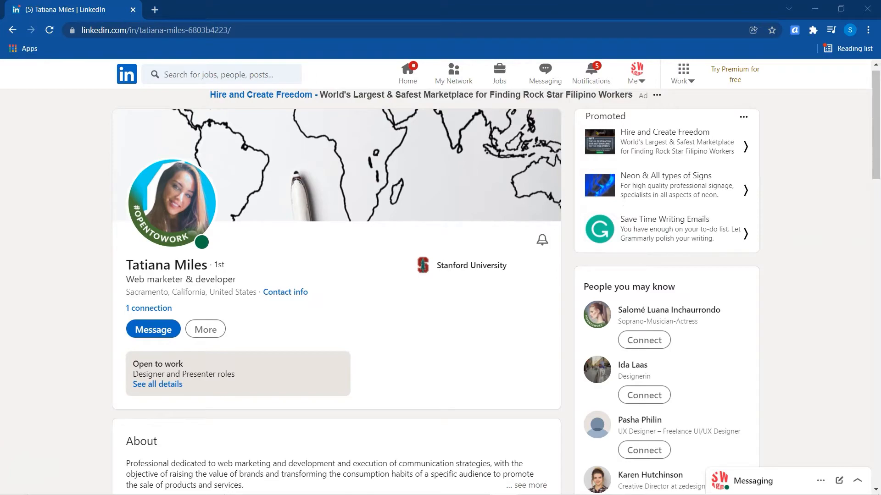
pyautogui.scroll(-3)
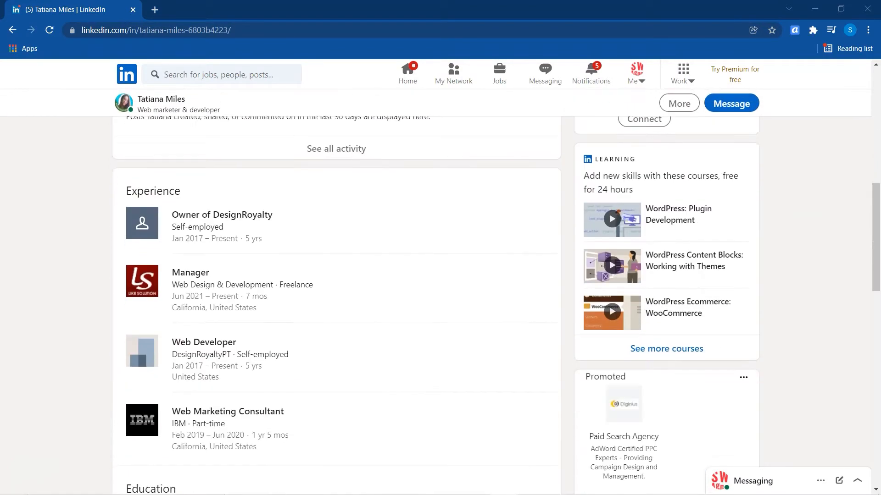
pyautogui.scroll(-3)
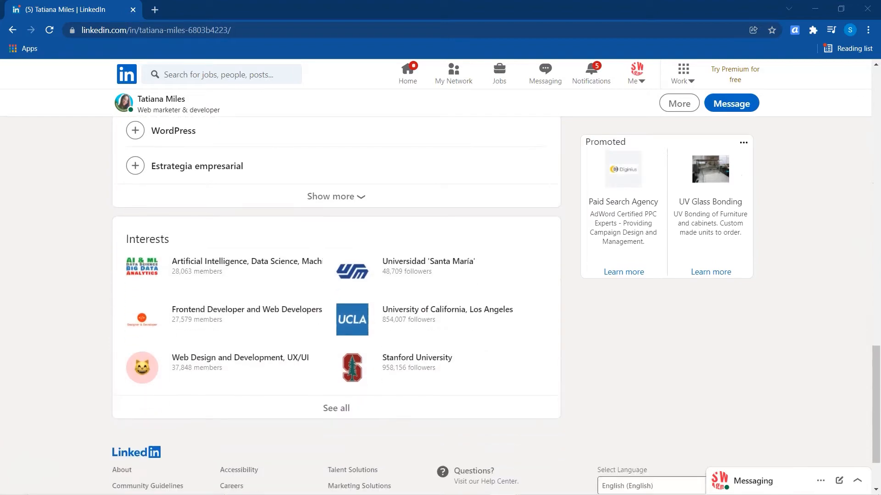
pyautogui.scroll(3)
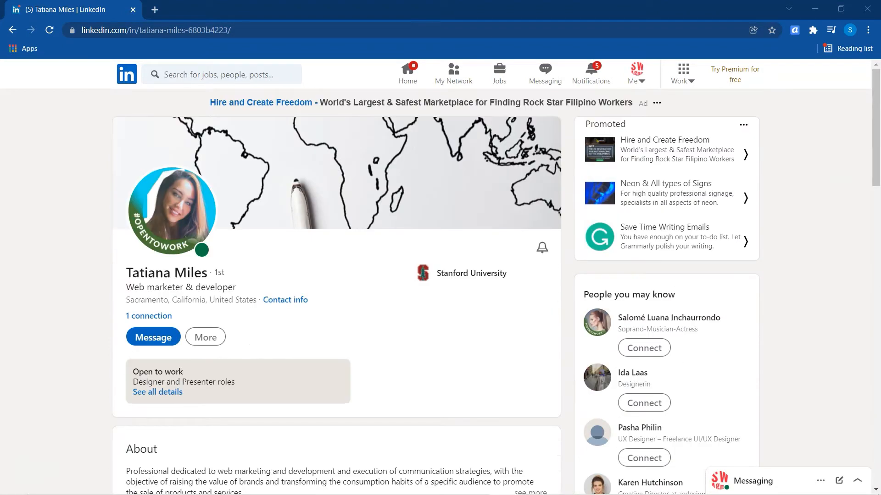
pyautogui.click(153, 336)
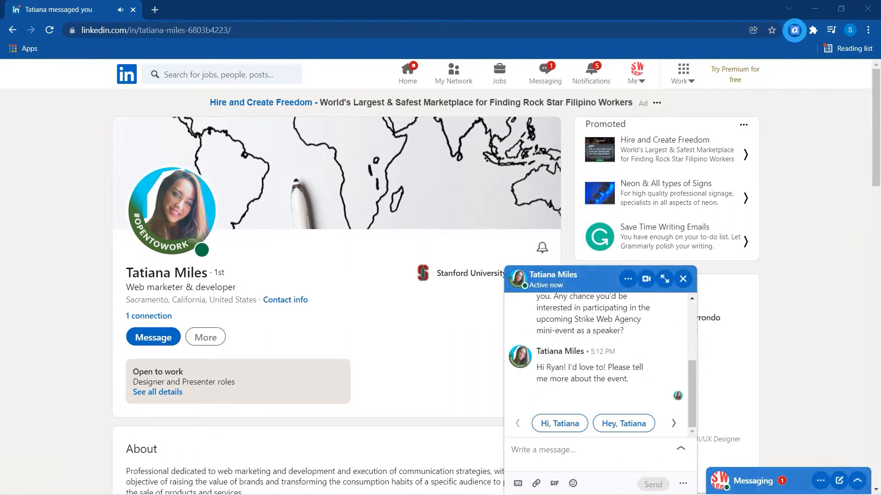
pyautogui.click(719, 214)
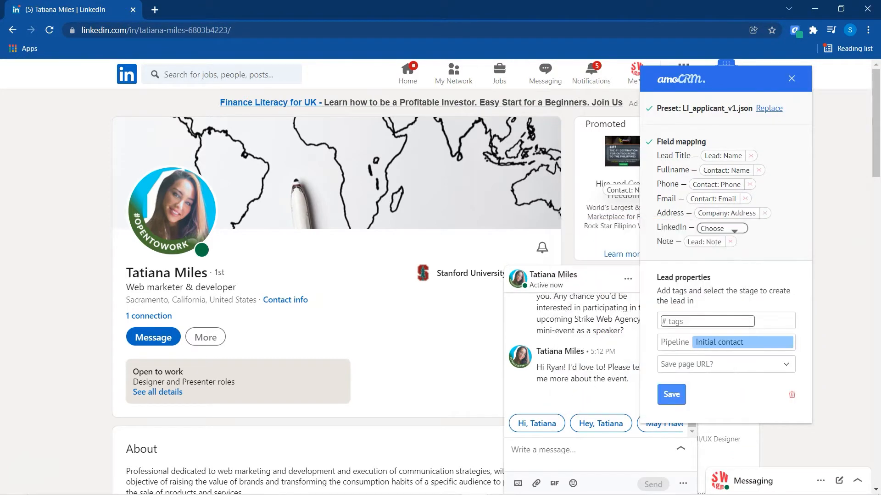
pyautogui.click(721, 228)
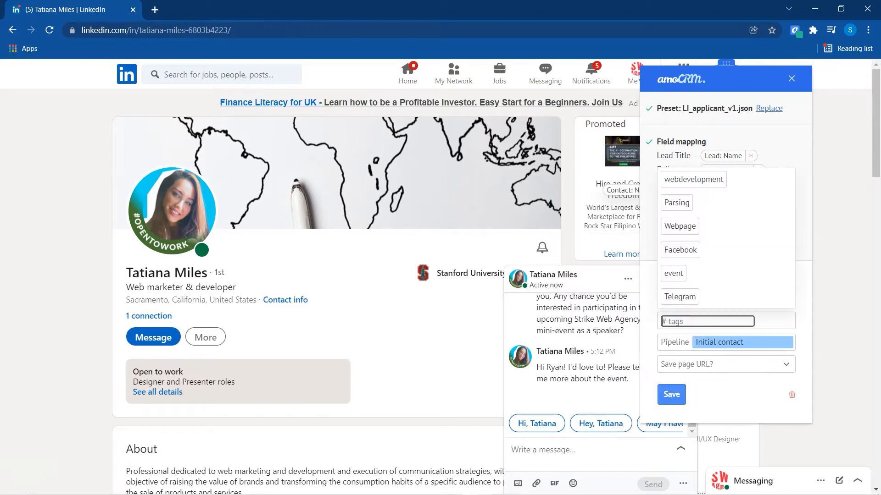
pyautogui.click(673, 273)
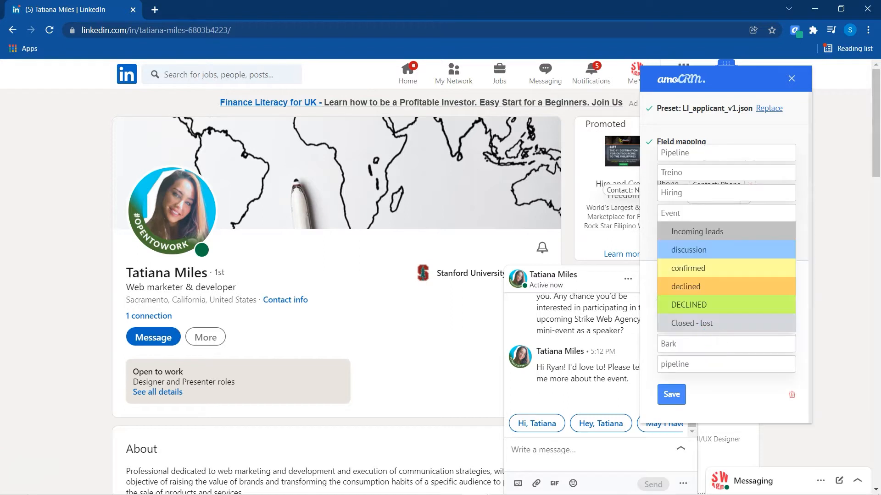
pyautogui.click(688, 250)
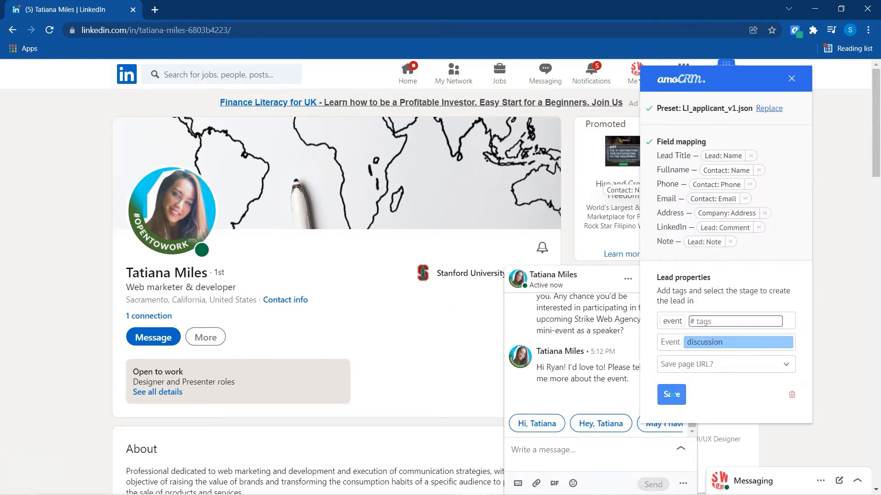
pyautogui.click(671, 395)
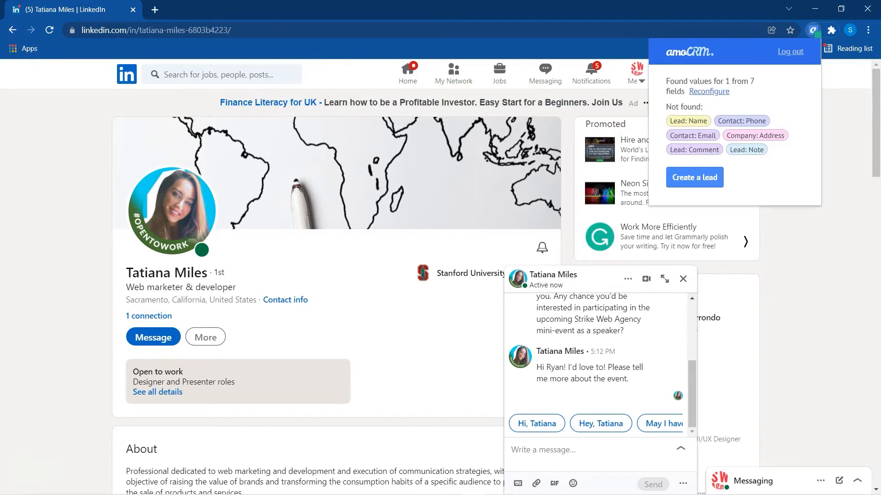
pyautogui.click(695, 178)
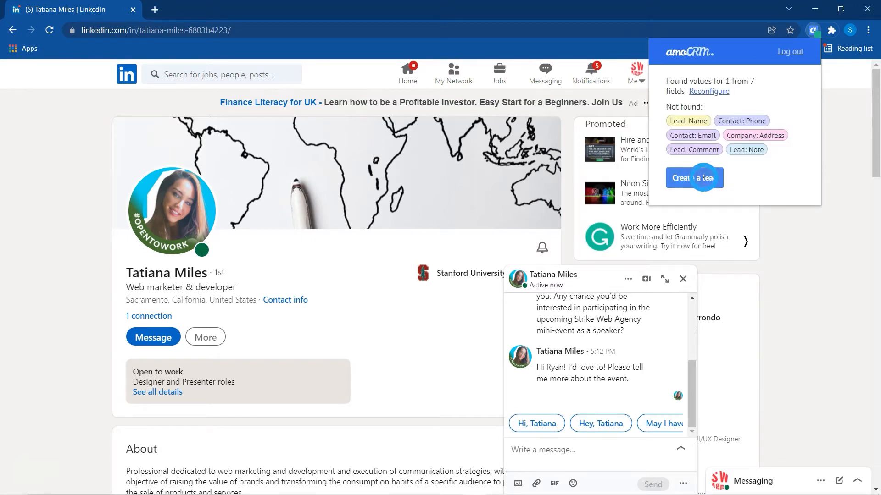
pyautogui.click(694, 178)
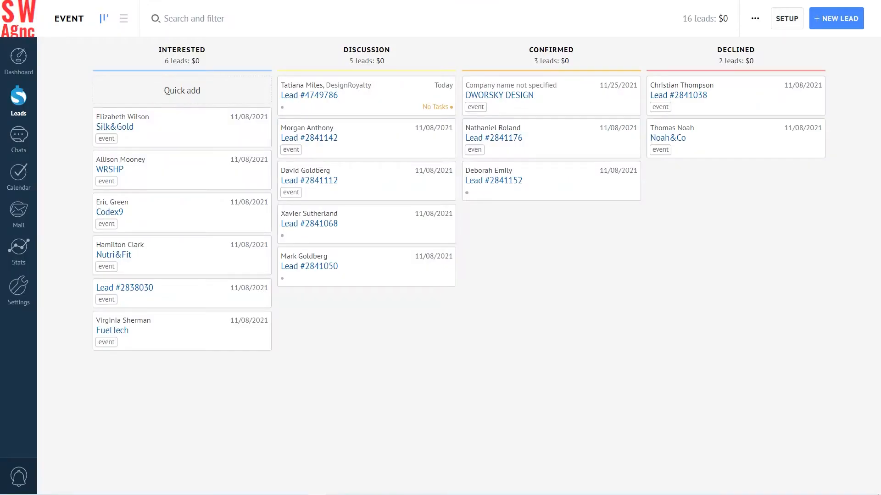
pyautogui.click(366, 94)
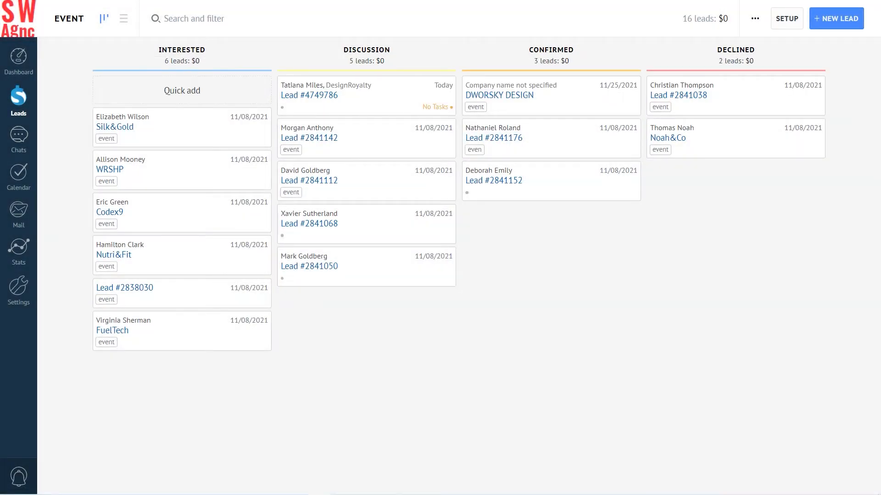
pyautogui.click(343, 92)
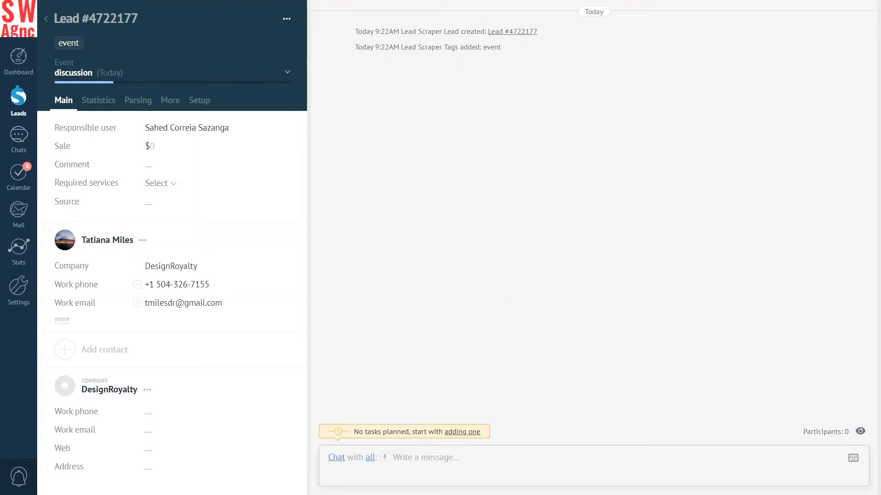
# Save a note with the Strike Web Agency speaker invitation to Tatiana's lead
pyautogui.click(336, 458)
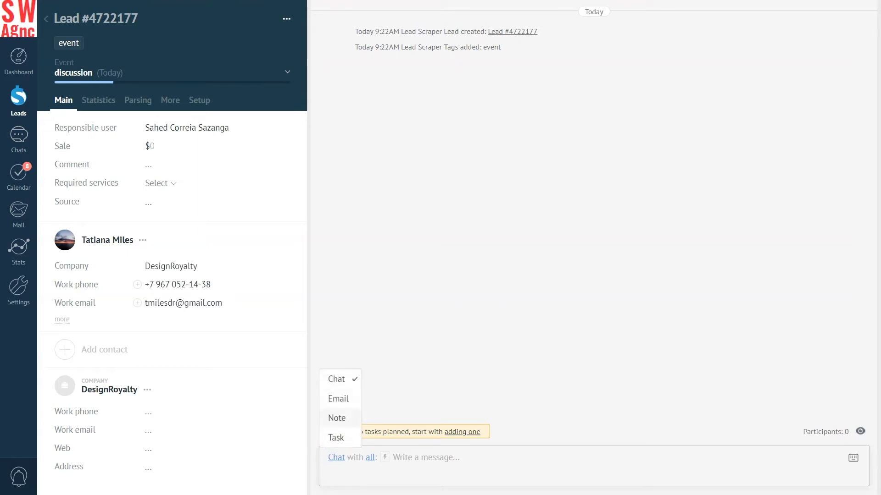
pyautogui.click(337, 418)
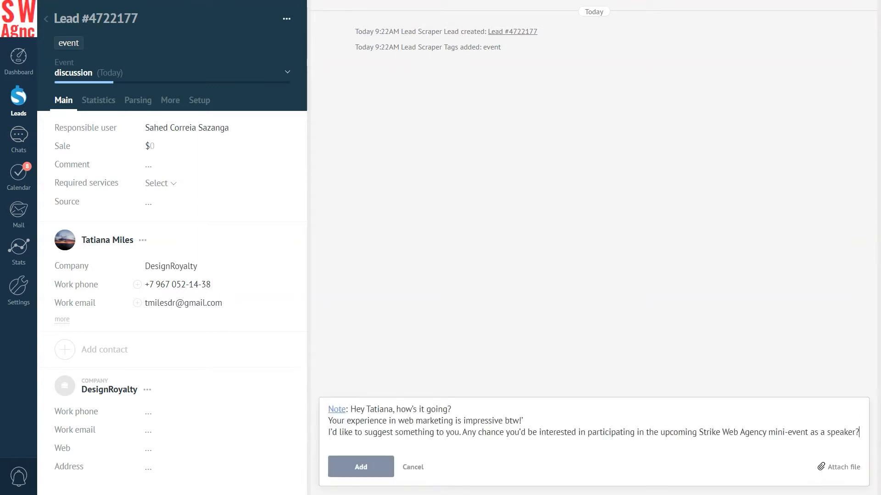
pyautogui.click(361, 467)
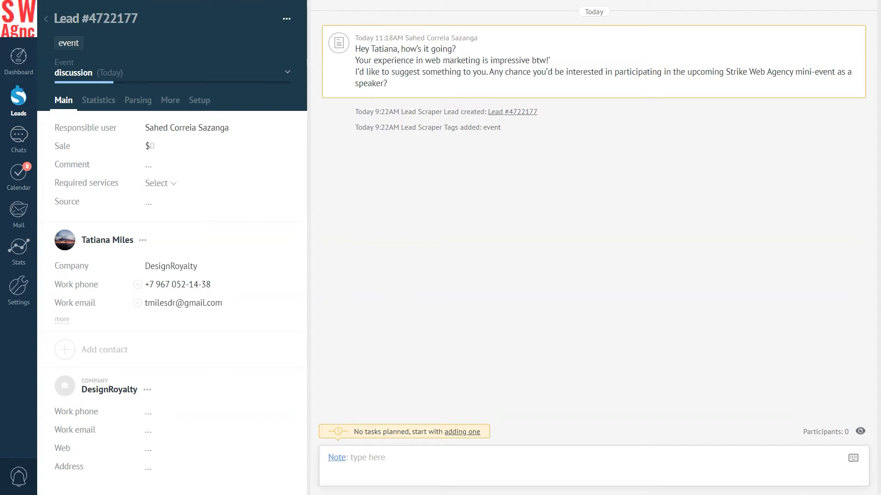
pyautogui.click(335, 457)
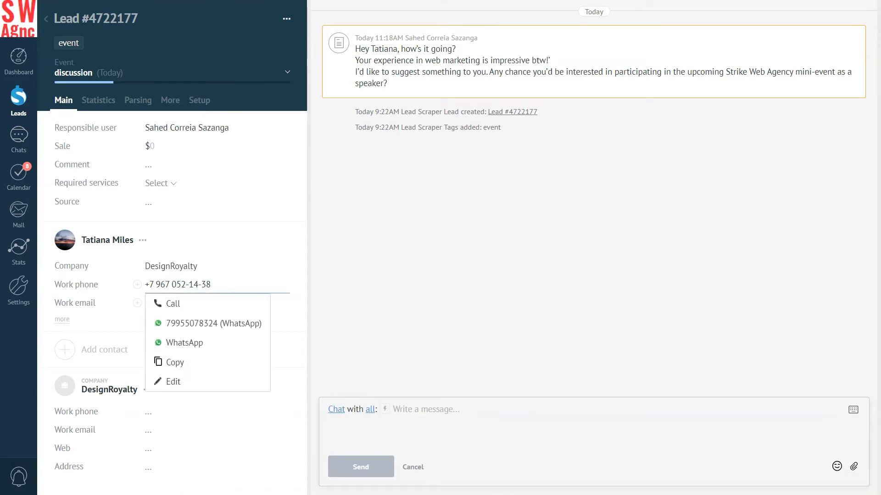
# Send Tatiana the Event template with its document on WhatsApp and save the lead as confirmed
pyautogui.click(185, 343)
pyautogui.write('E')
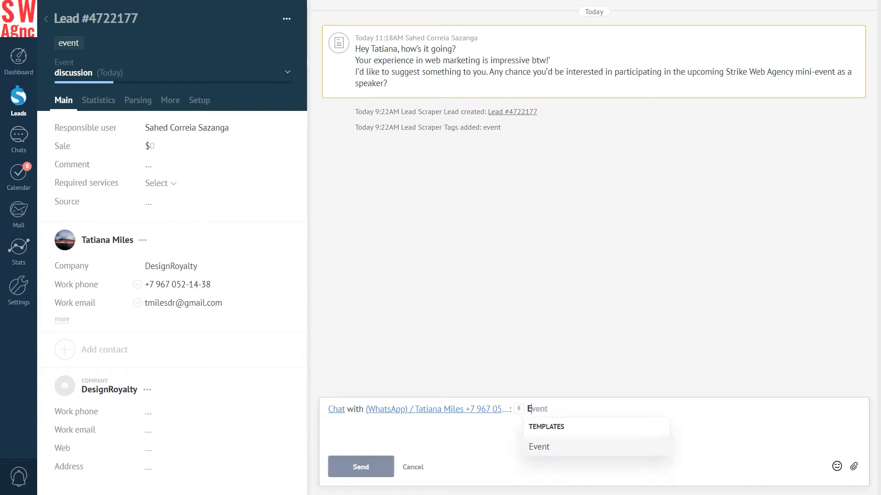
pyautogui.click(539, 447)
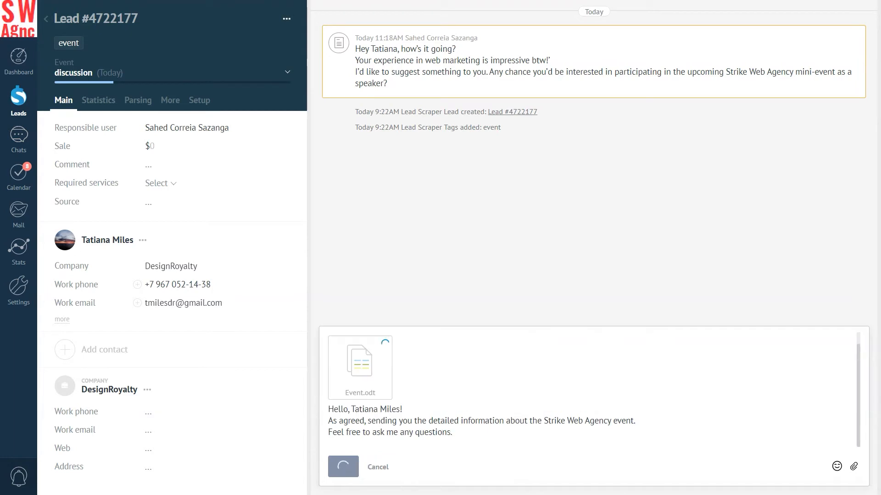
pyautogui.click(343, 467)
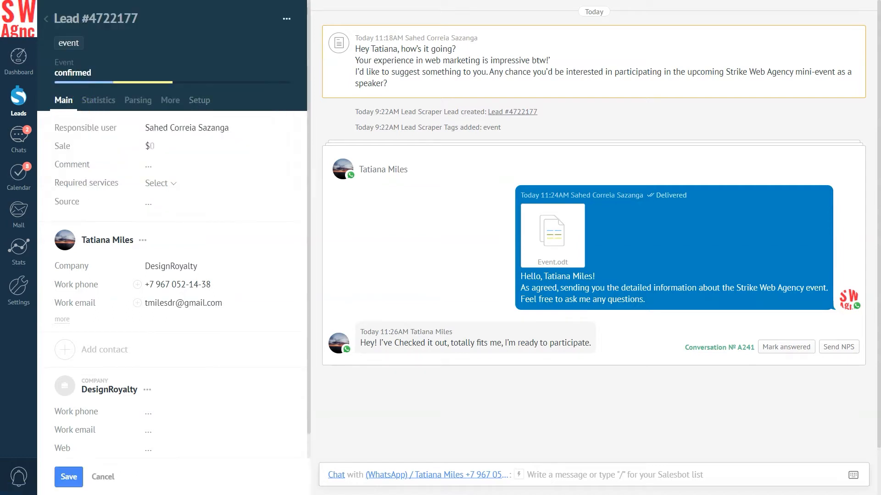
pyautogui.click(68, 477)
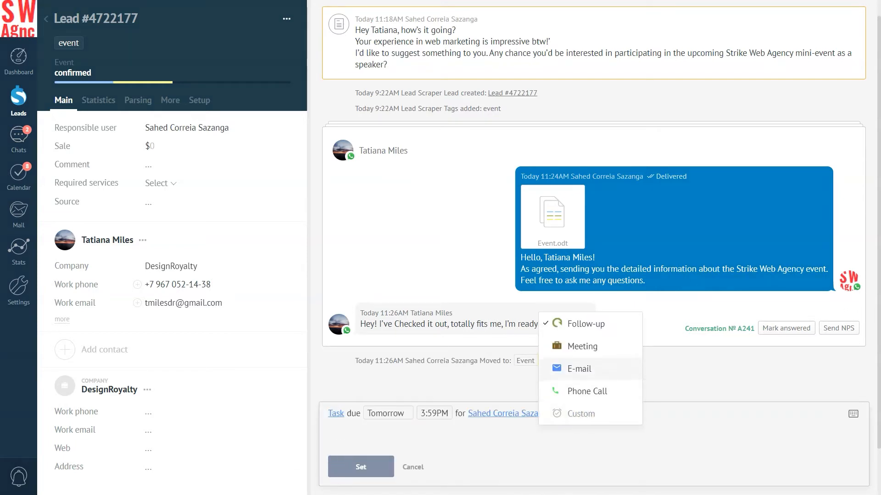
# Make the follow-up task an email and ask about sharing the event schedule table with the speaker
pyautogui.click(578, 369)
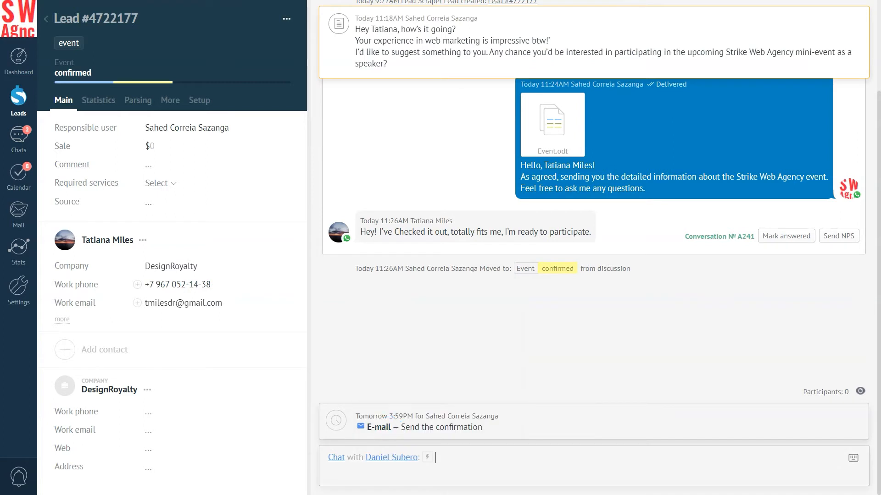
pyautogui.write('Should we share the event schedule table with the speaker?')
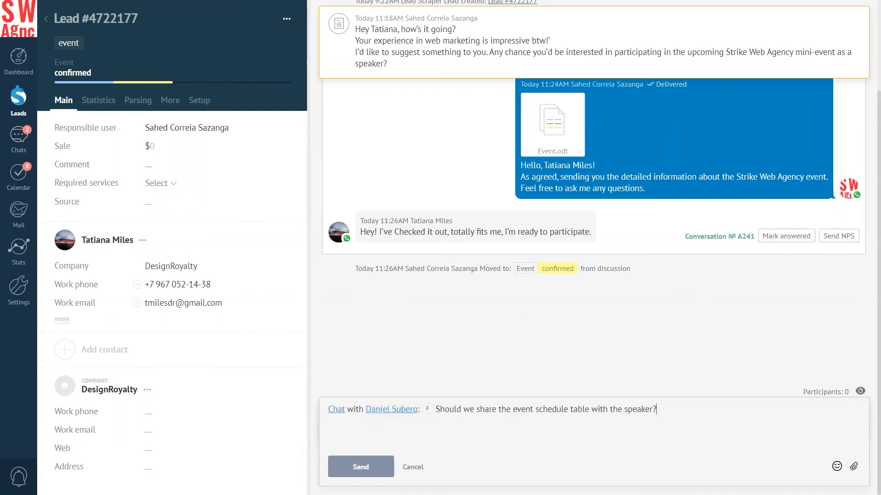
pyautogui.click(361, 467)
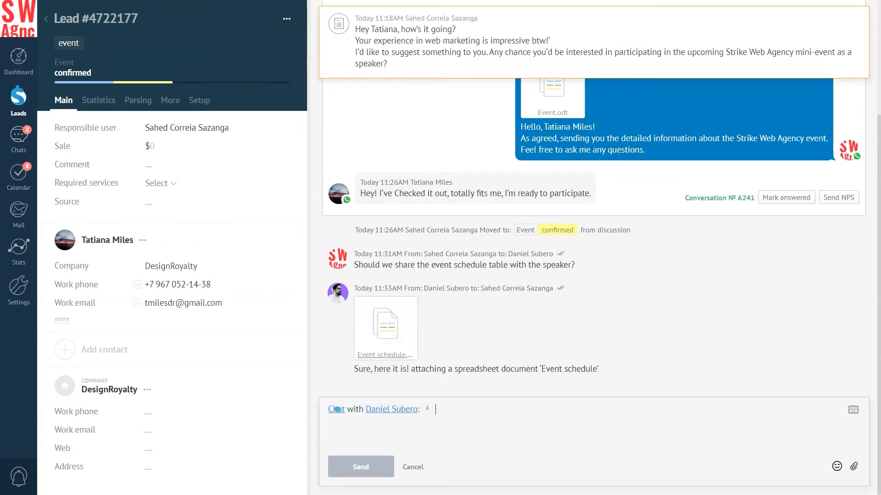
# Draft a 'Confirmation' email greeting Tatiana, with Event schedule.xlsx attached
pyautogui.click(335, 409)
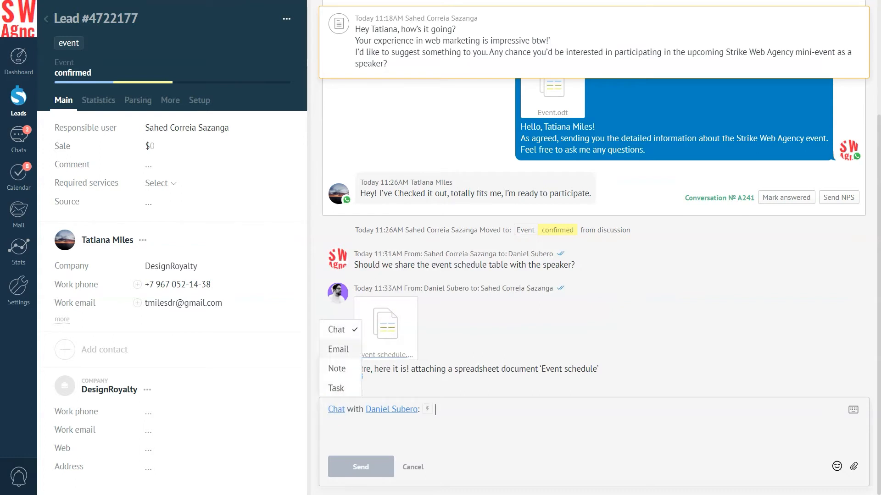
pyautogui.click(338, 349)
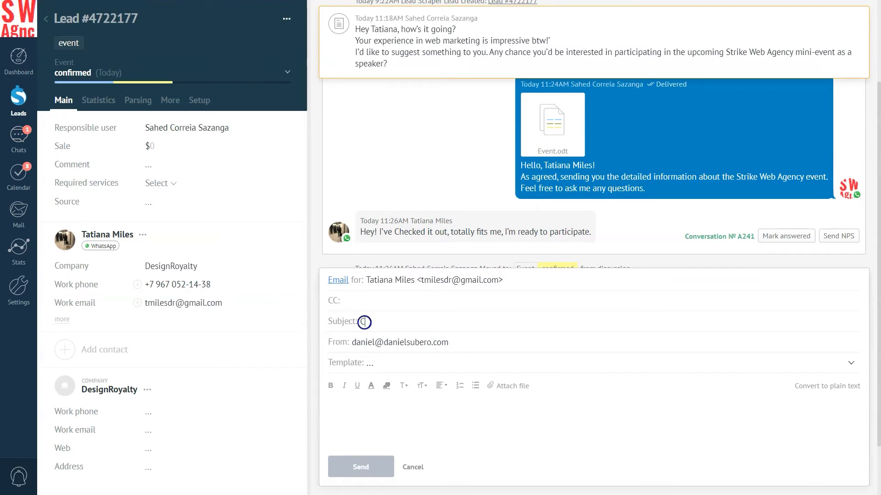
pyautogui.write('Confirmation')
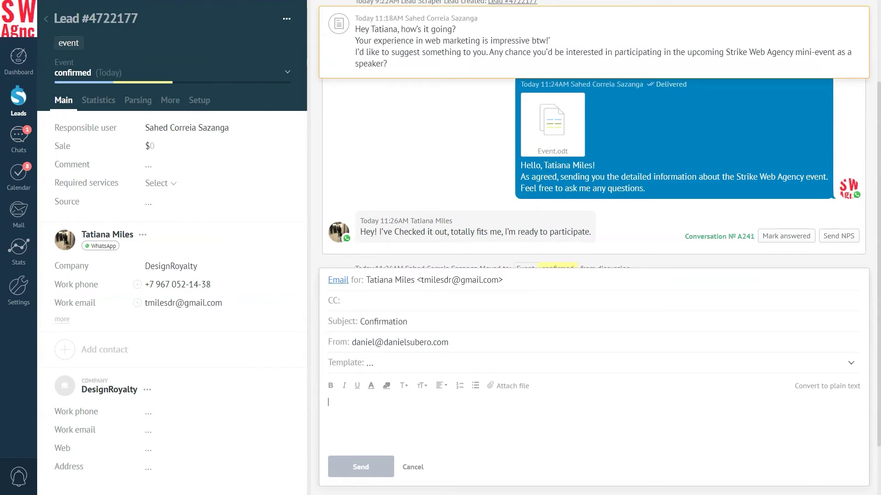
pyautogui.write('Hello Tatian')
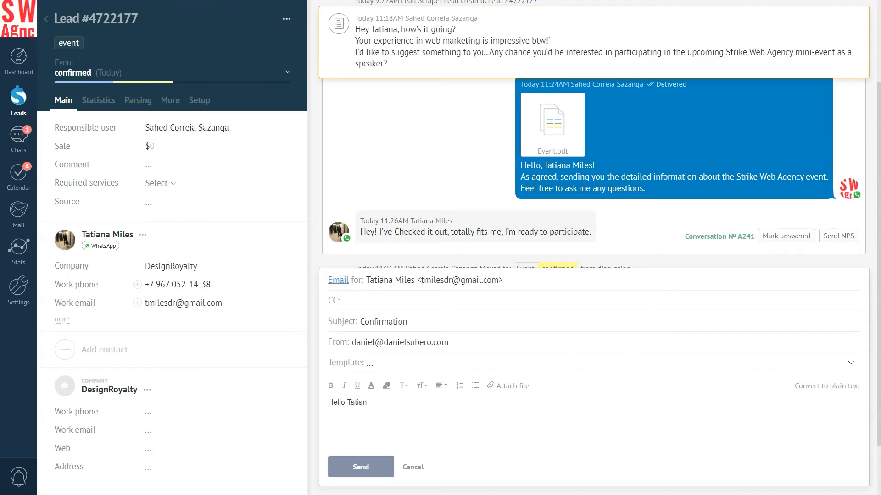
pyautogui.write("! Here's the event schedule")
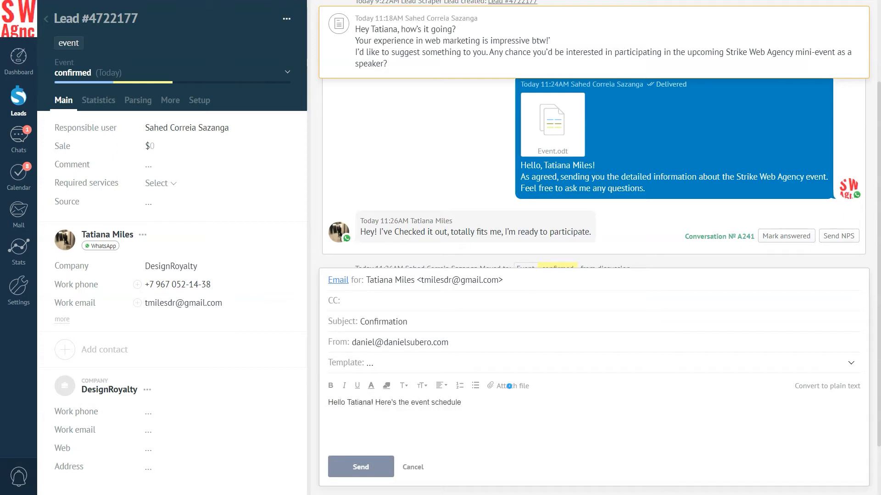
pyautogui.click(513, 385)
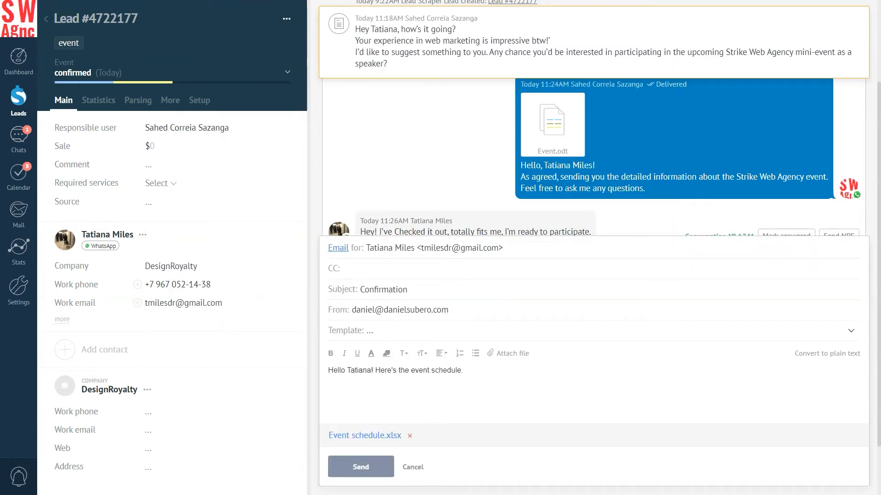
pyautogui.click(360, 467)
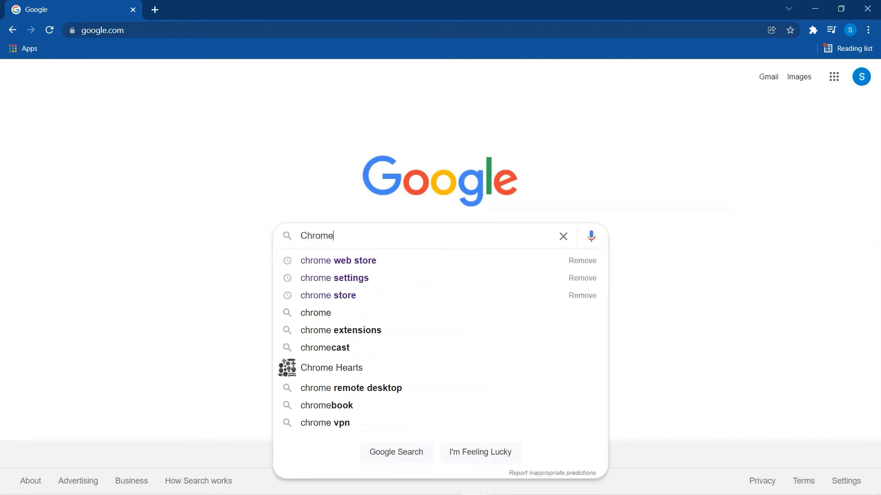
# Go to the Chrome Web Store from the Google search suggestion
pyautogui.click(338, 260)
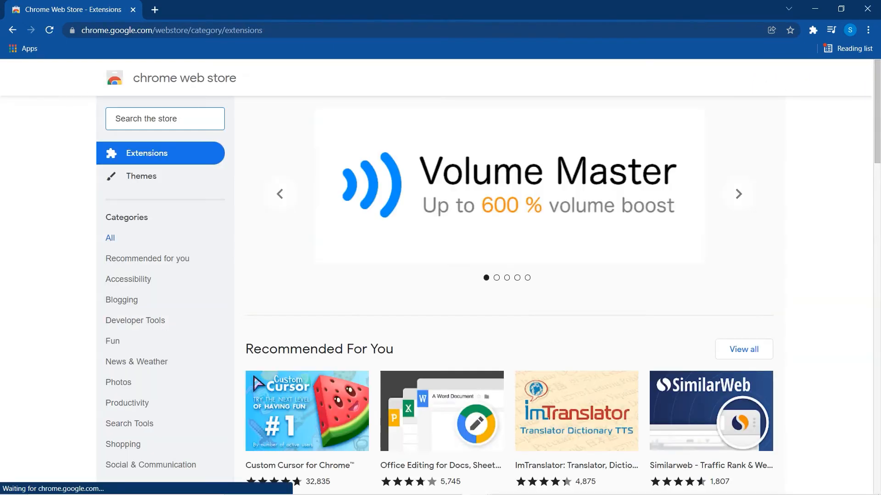
# Search the store for 'lead scrap' and add the amoCRM lead scraper extension to Chrome
pyautogui.write('le')
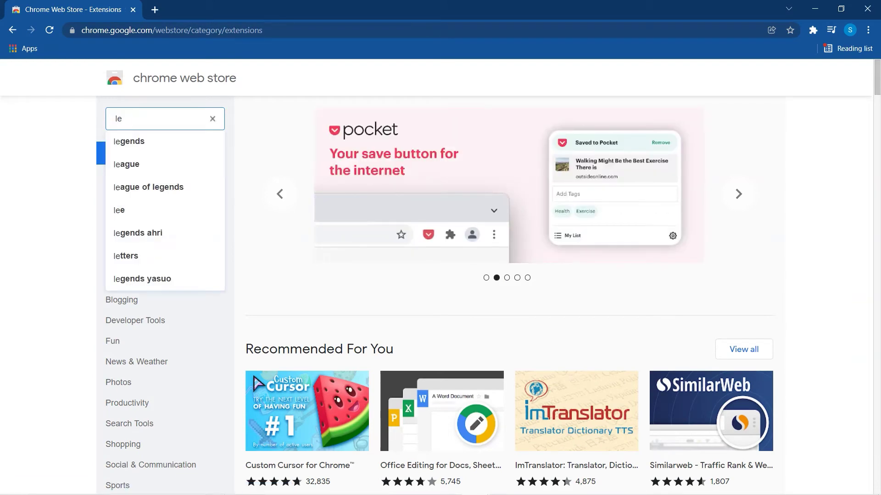
pyautogui.write('lead scrap')
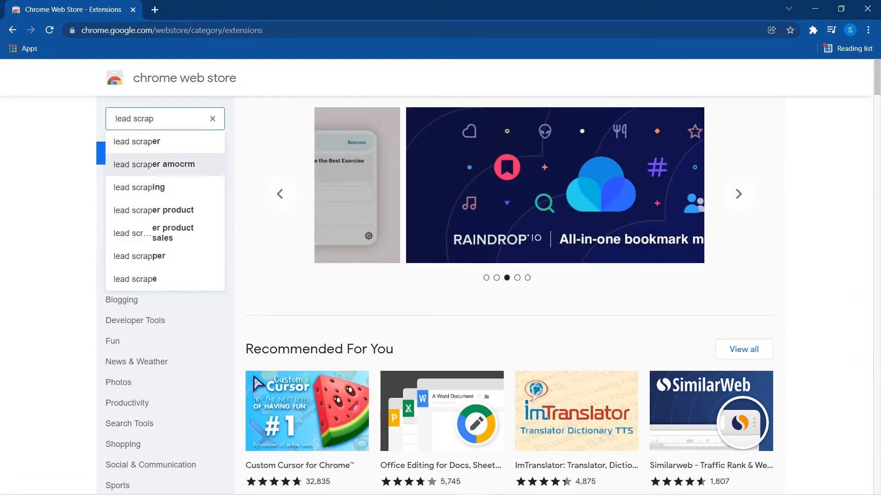
pyautogui.click(154, 164)
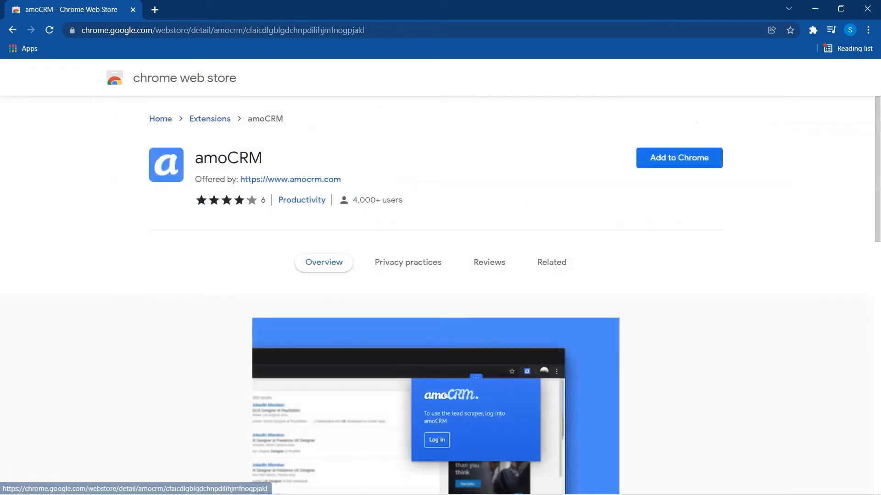
pyautogui.click(679, 158)
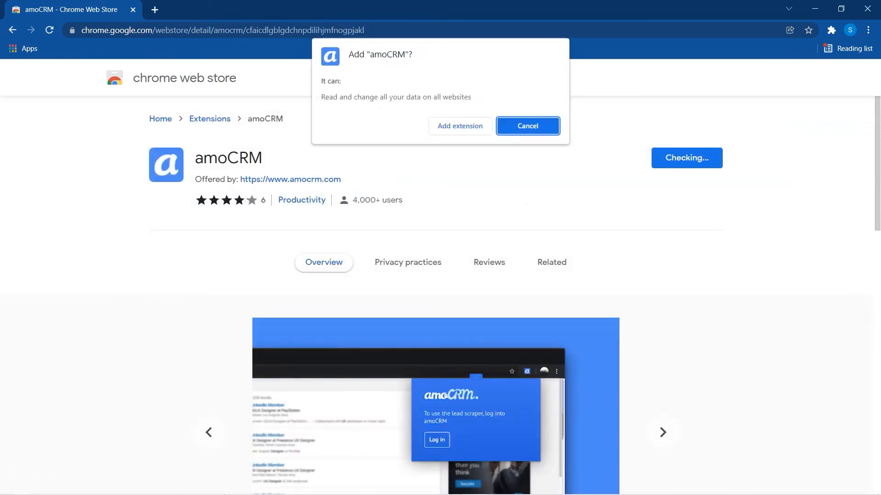
pyautogui.click(460, 125)
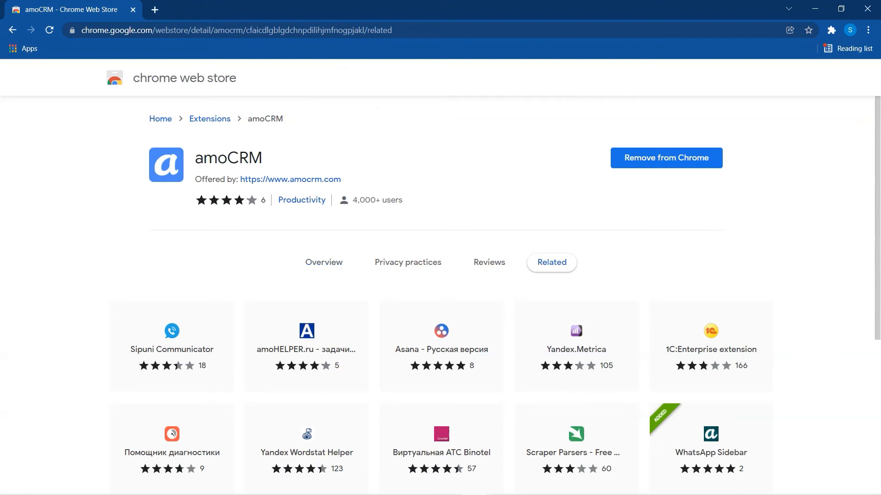
pyautogui.click(831, 30)
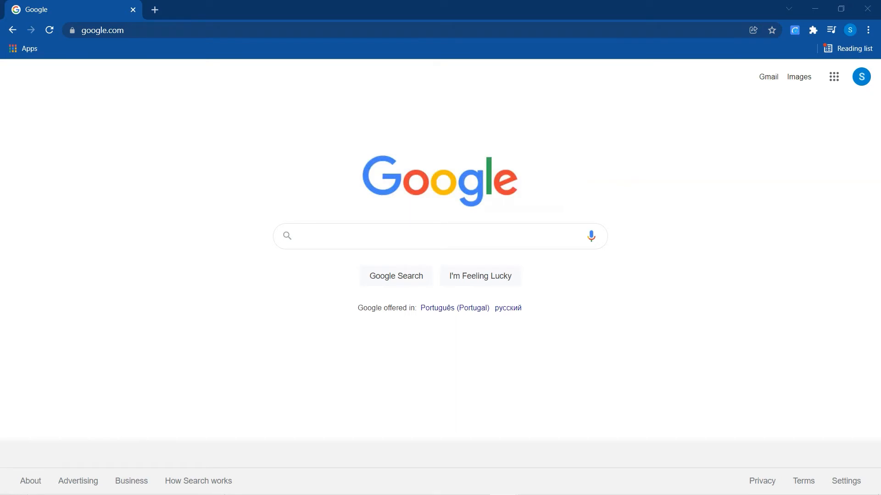
# Select the Strike Web Agency Global account in the Lead Scraper extension
pyautogui.click(794, 29)
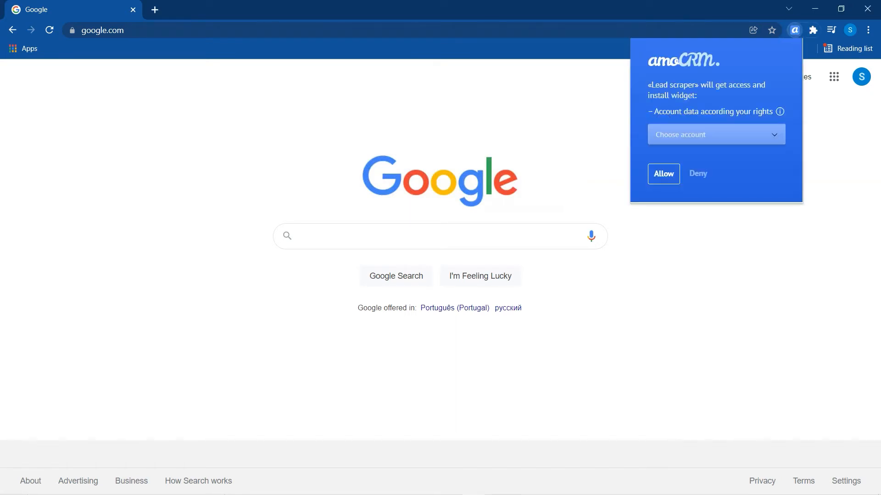
pyautogui.click(716, 134)
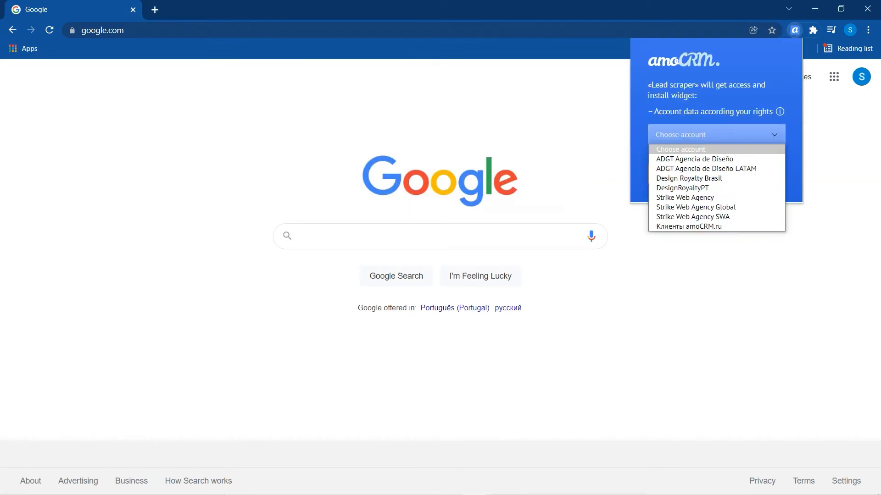
pyautogui.moveTo(696, 207)
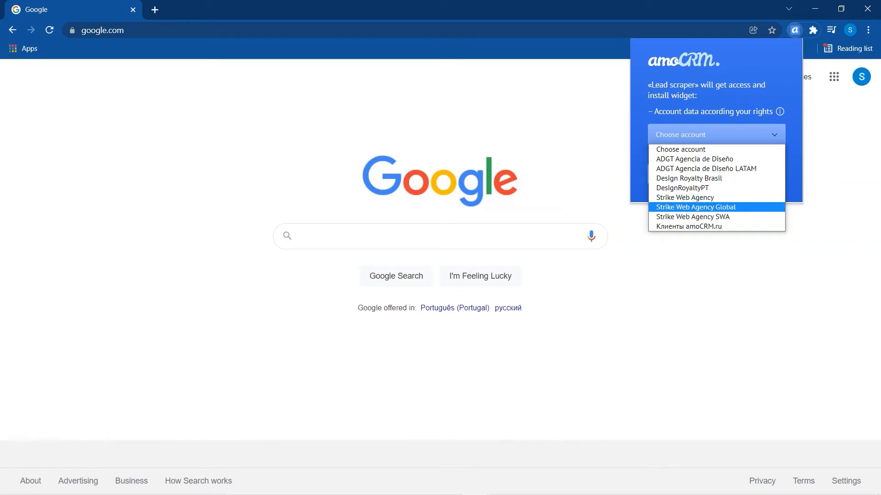
pyautogui.click(695, 207)
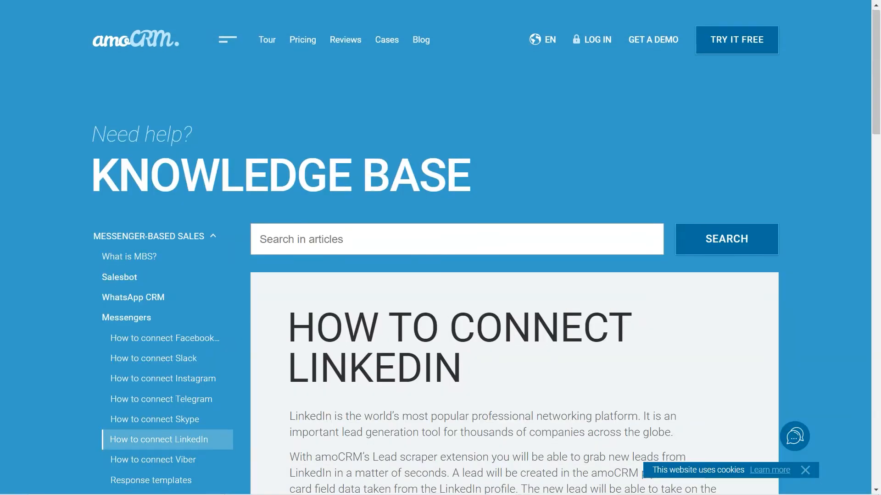
# Scroll the How to Connect LinkedIn article and follow the 'LinkedIn presets' download link
pyautogui.scroll(-3)
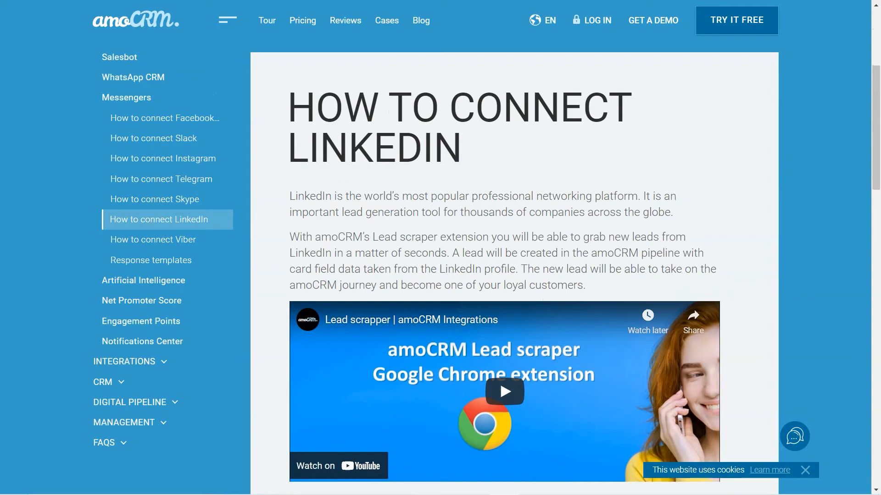
pyautogui.scroll(-3)
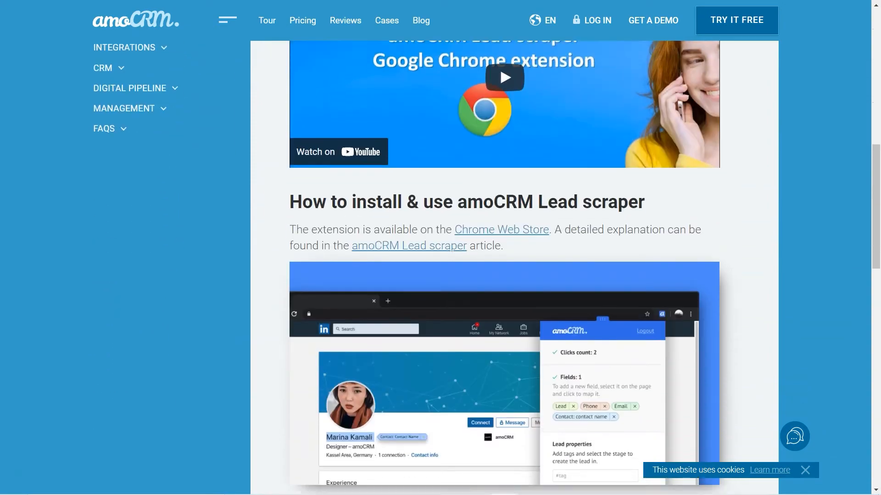
pyautogui.scroll(-3)
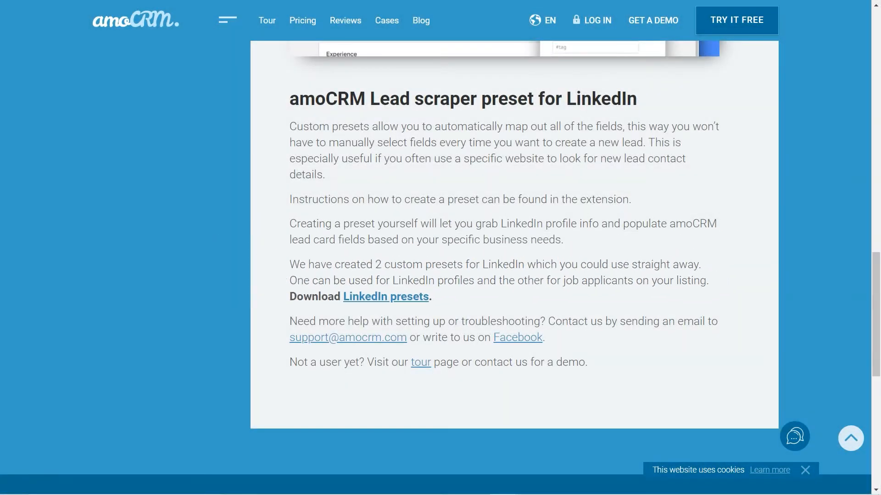
pyautogui.click(385, 297)
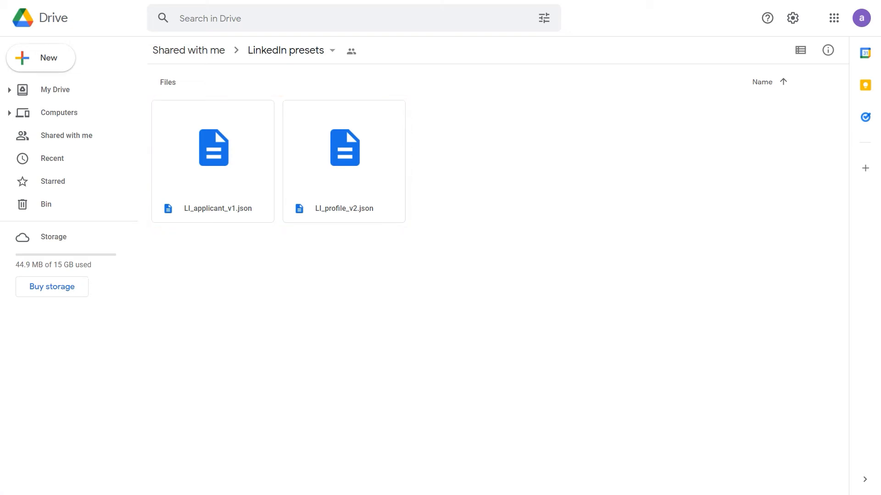
# Preview LI_applicant_v1.json's field mappings, then close Drive for a blank Google page
pyautogui.click(213, 147)
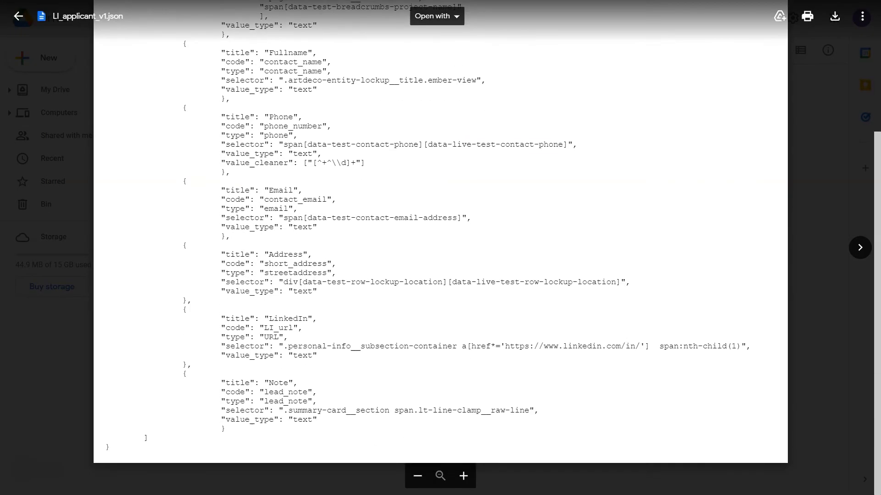
pyautogui.click(835, 16)
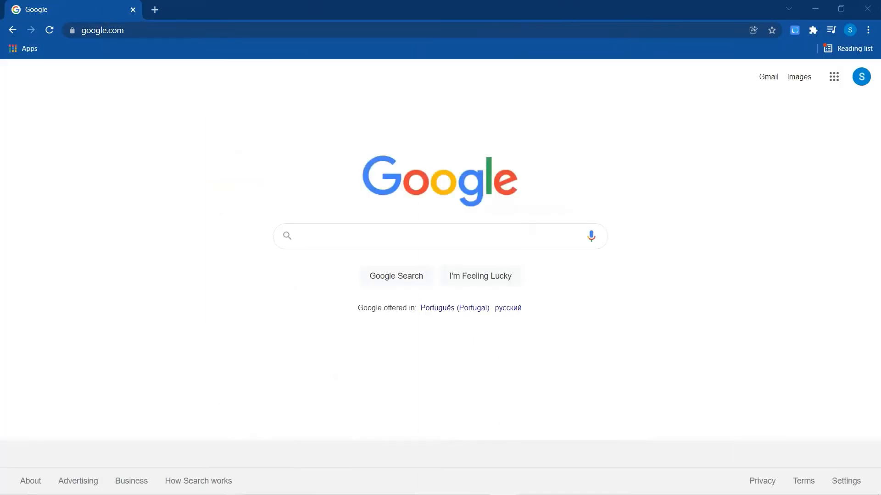
# Grant Lead Scraper access to Strike Web Agency Global and upload the LI_applicant_v1.json preset
pyautogui.click(795, 29)
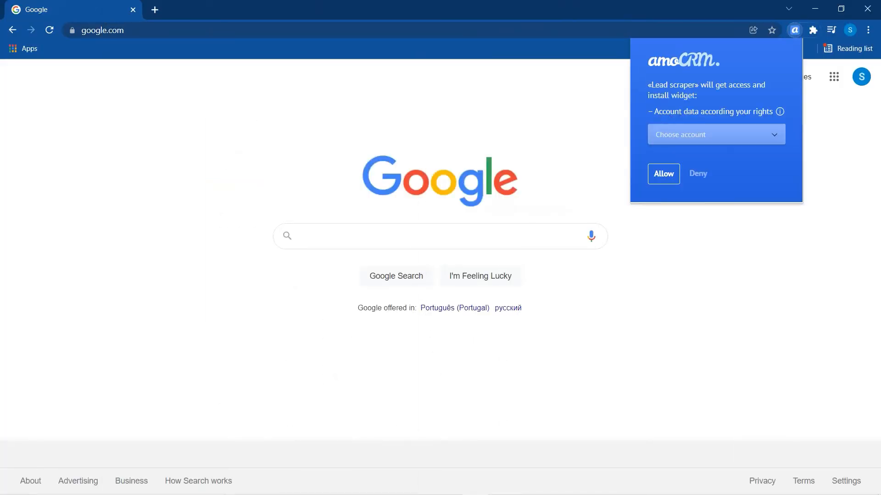
pyautogui.click(716, 134)
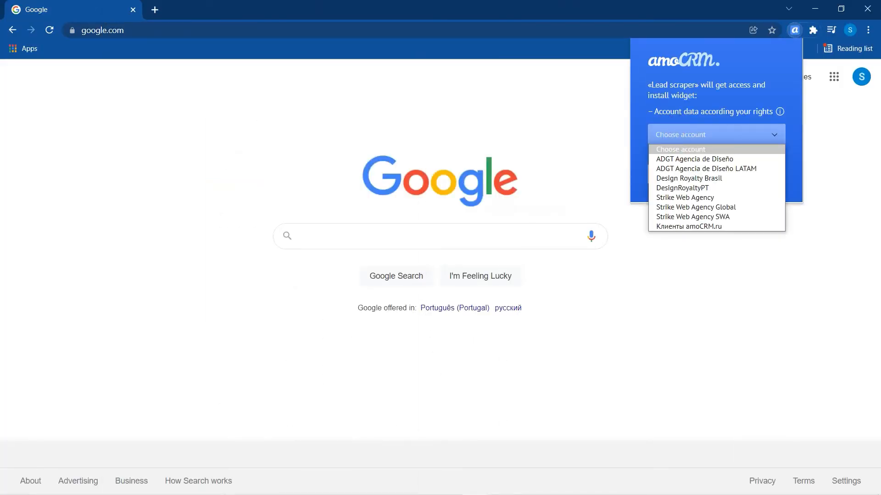
pyautogui.click(695, 207)
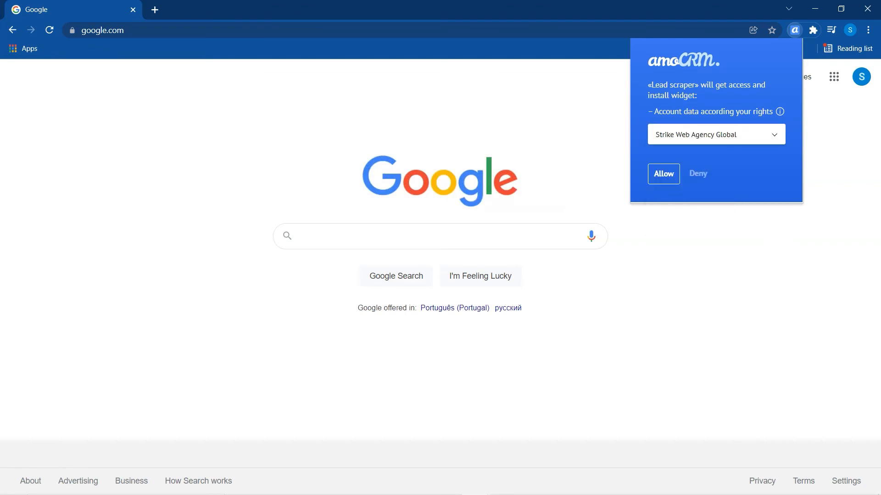
pyautogui.click(663, 174)
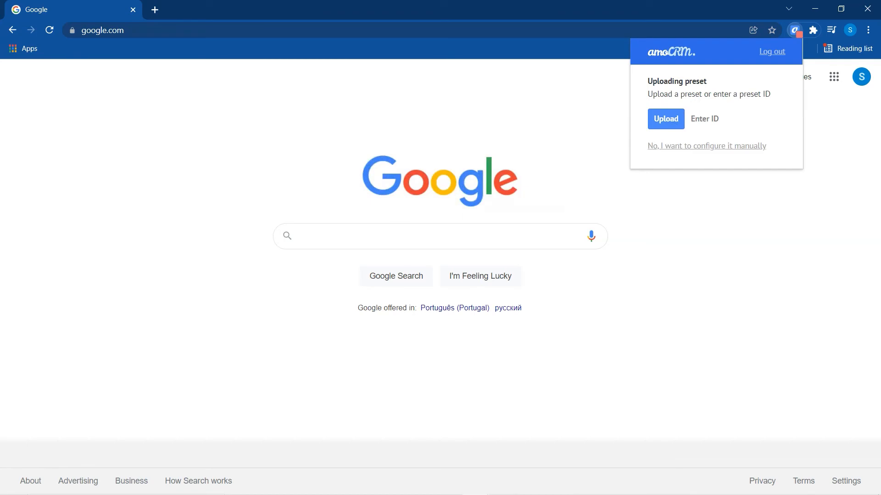
pyautogui.click(666, 119)
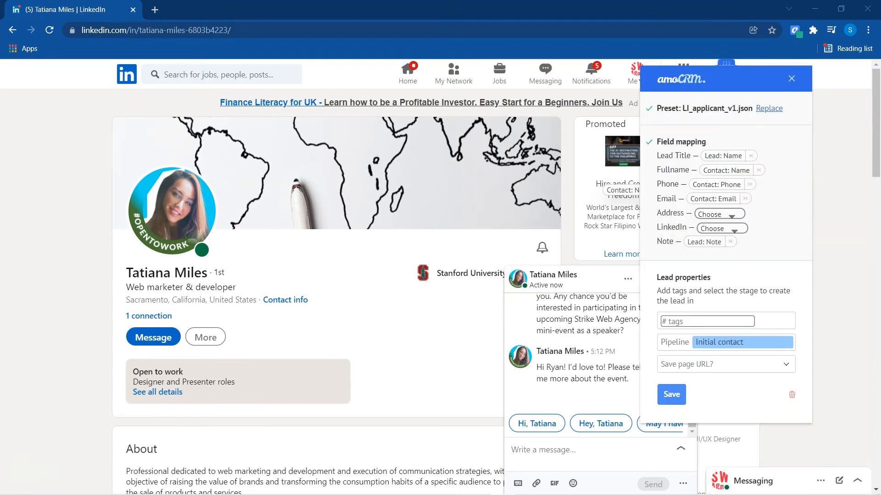
# Map Address to Company: Address, LinkedIn to Lead: Comment; save to Event > discussion
pyautogui.click(718, 213)
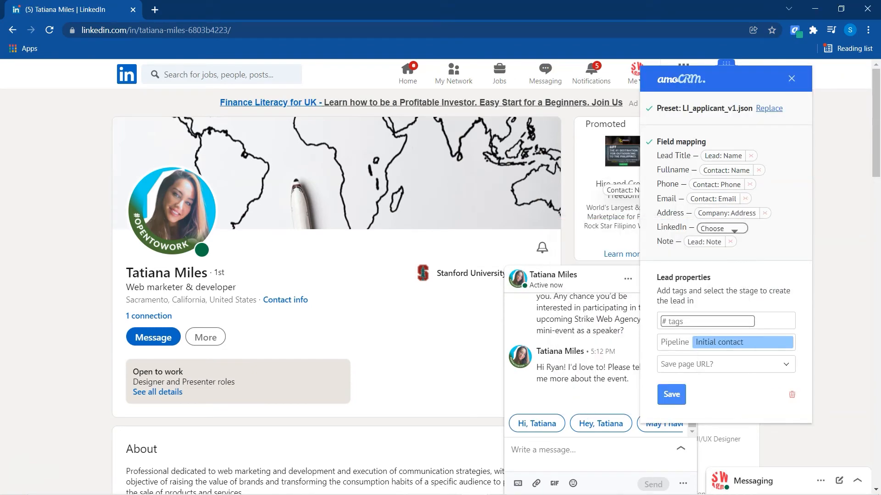
pyautogui.click(721, 228)
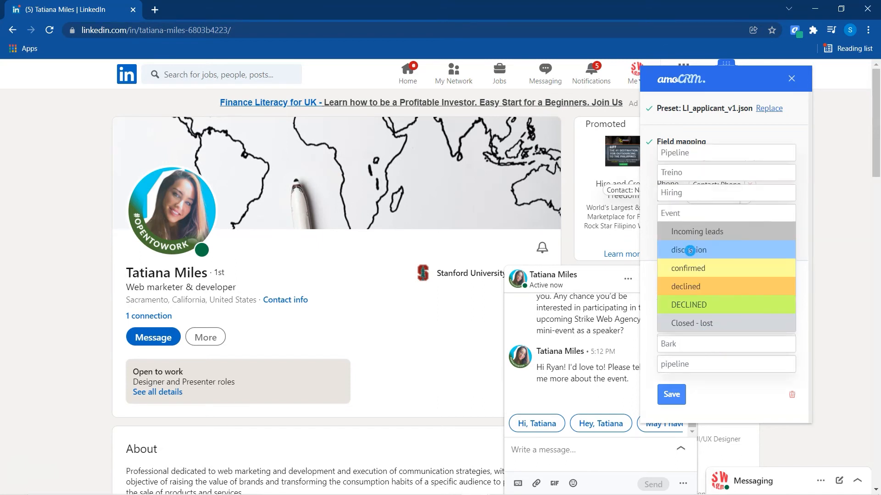
pyautogui.click(688, 250)
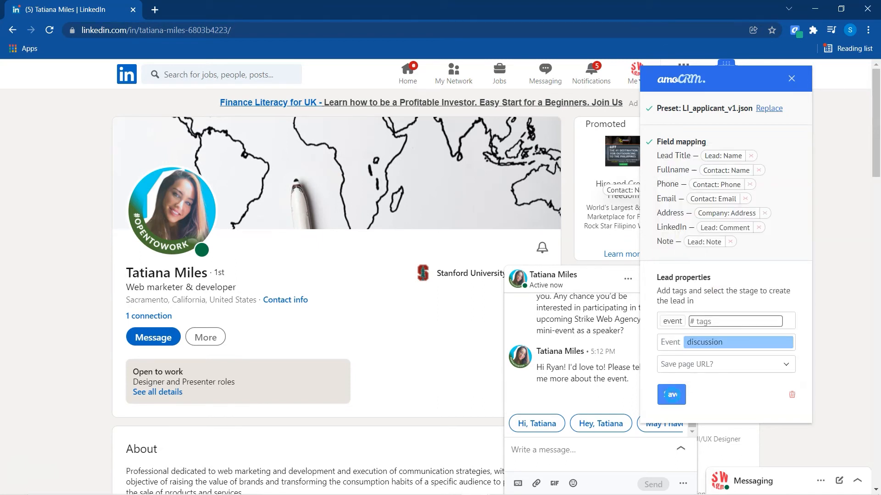
pyautogui.click(671, 395)
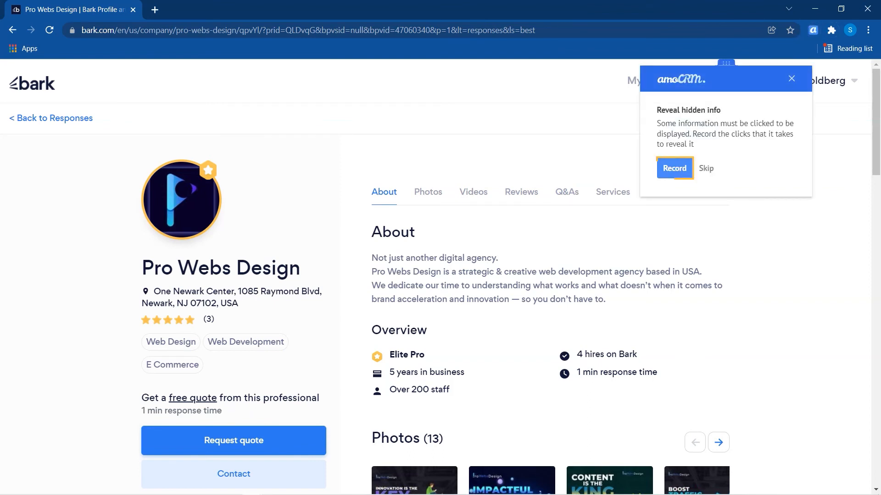
# Start Record in the Reveal hidden info panel on the Pro Webs Design Bark profile
pyautogui.click(674, 168)
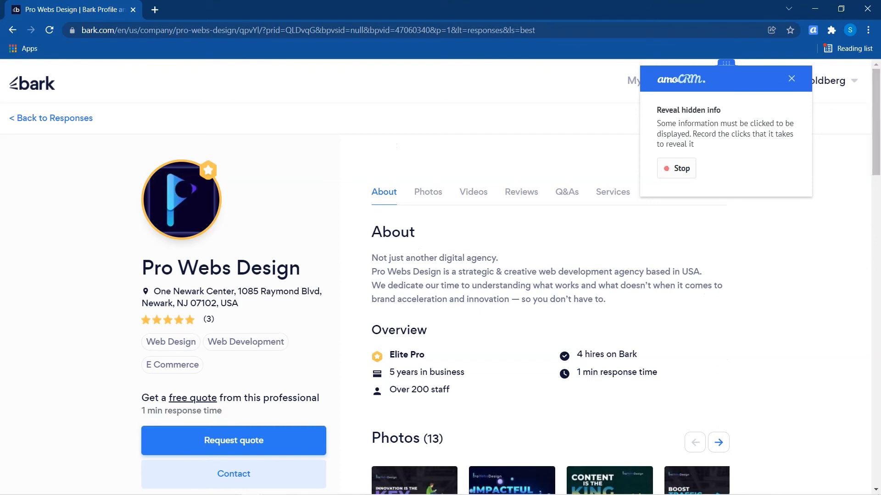
# Stop recording; map name, address, About comment, Web Design services and website fields
pyautogui.click(220, 268)
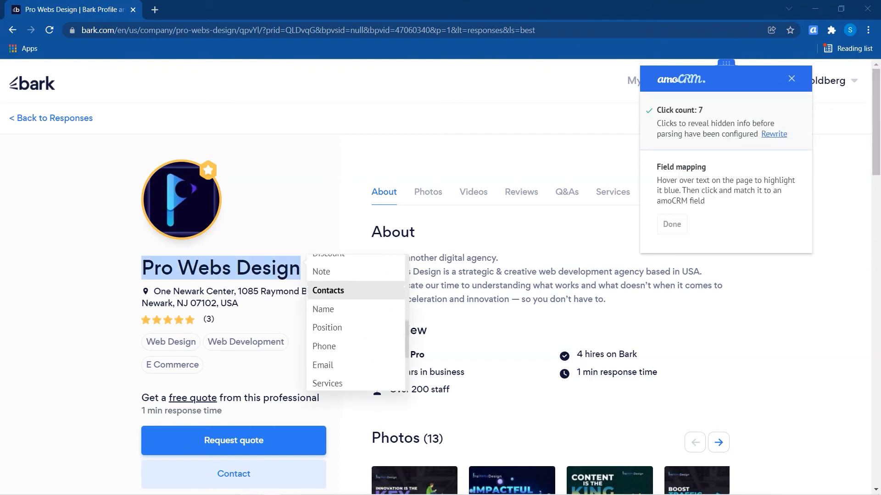
pyautogui.click(322, 309)
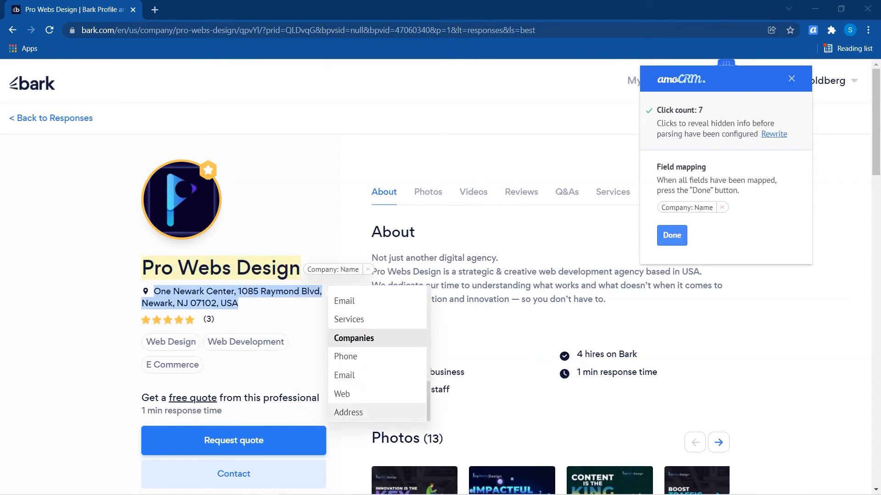
pyautogui.click(348, 412)
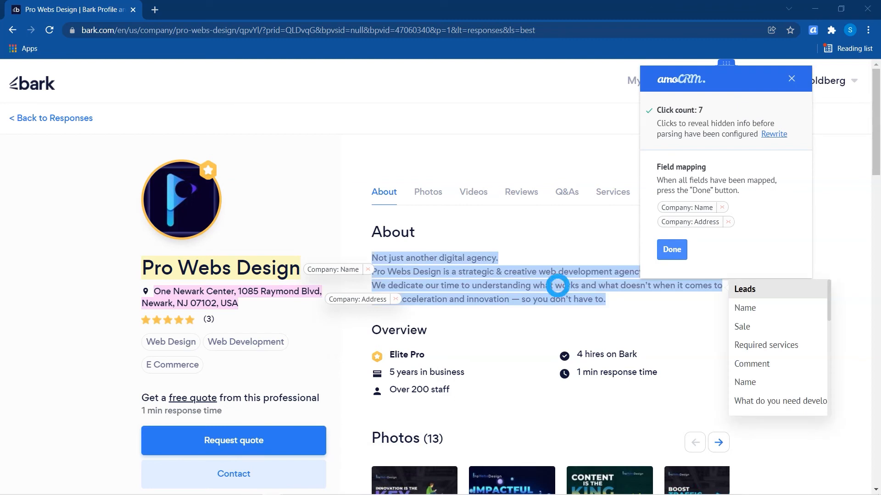
pyautogui.click(752, 363)
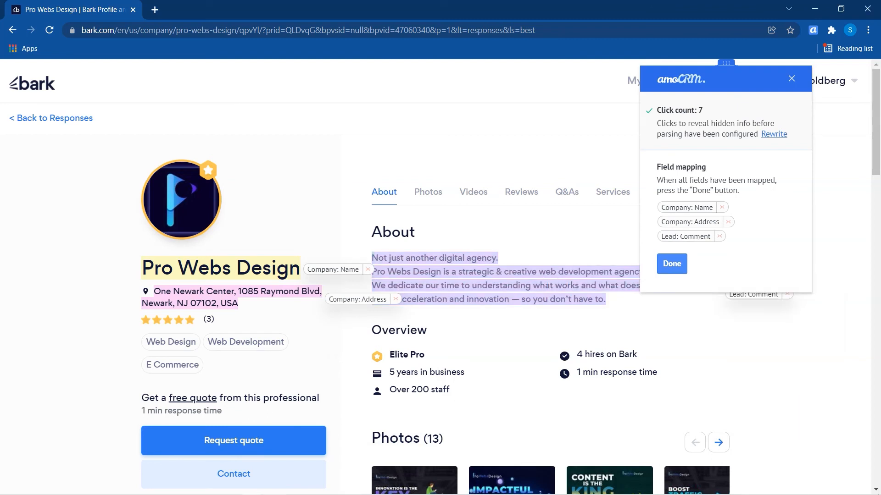
pyautogui.click(170, 342)
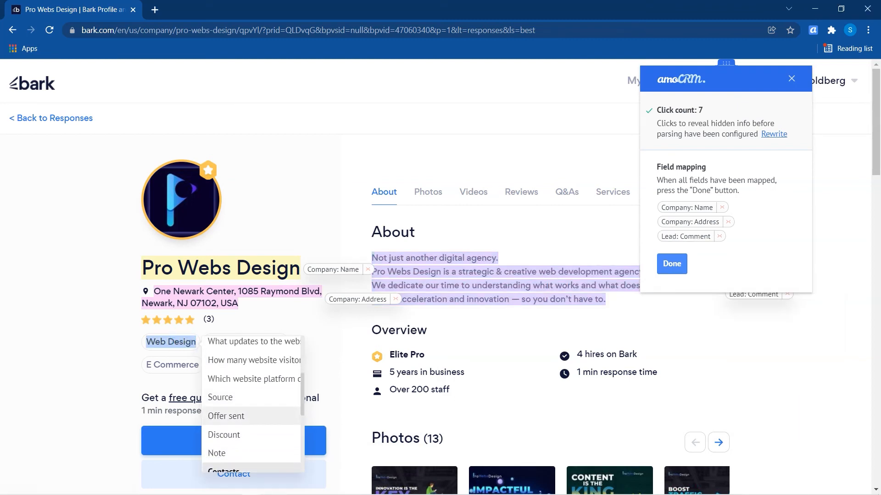
pyautogui.scroll(-3)
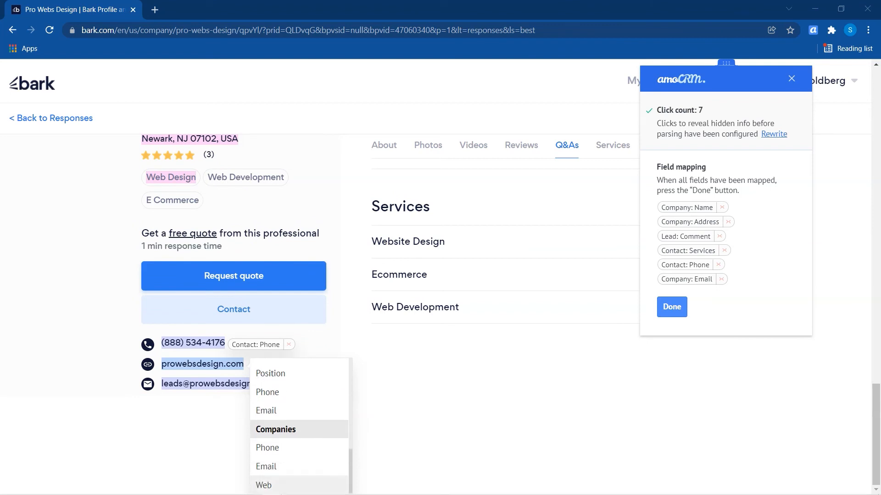
pyautogui.click(263, 485)
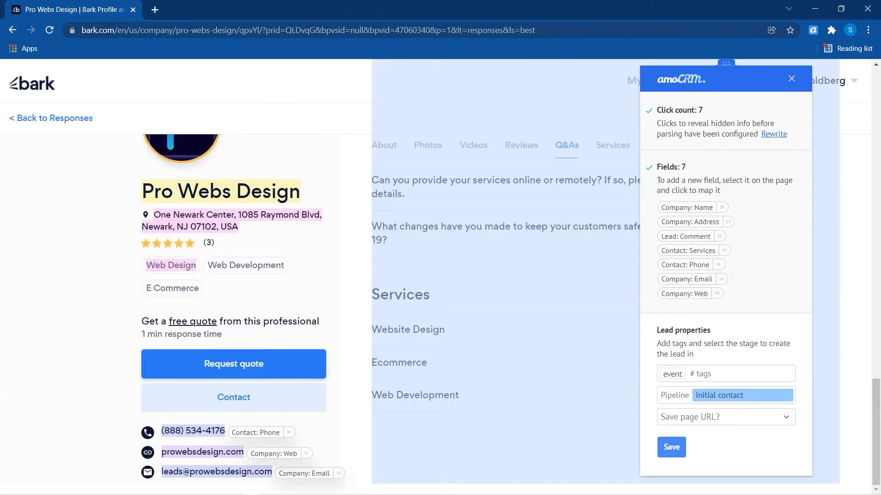
# Save Pro Webs Design as a lead in Event > discussion, opening the Event board
pyautogui.click(725, 396)
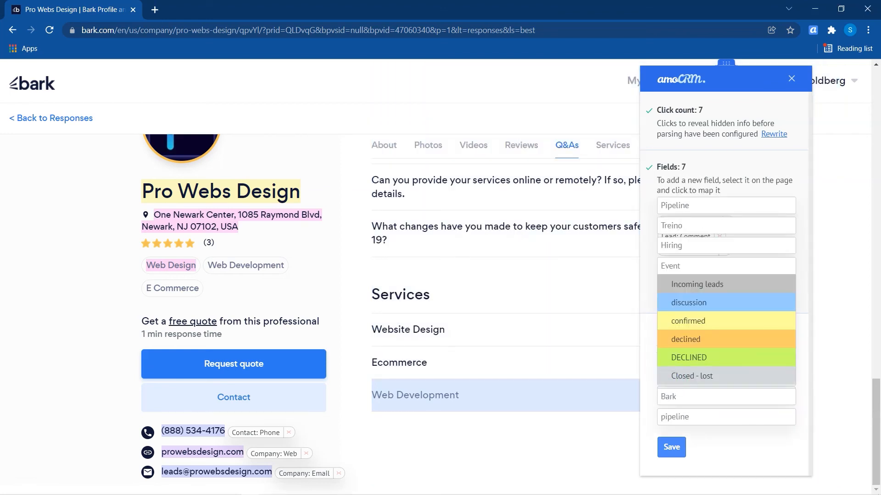
pyautogui.click(688, 303)
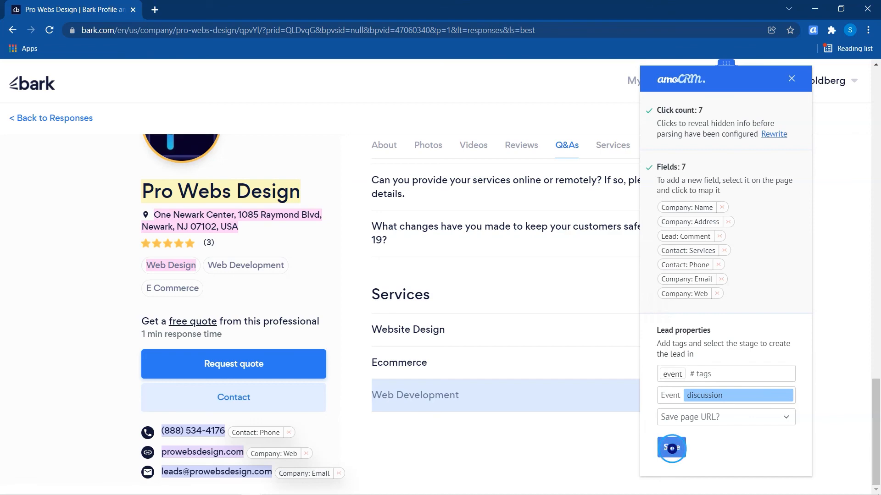
pyautogui.click(672, 449)
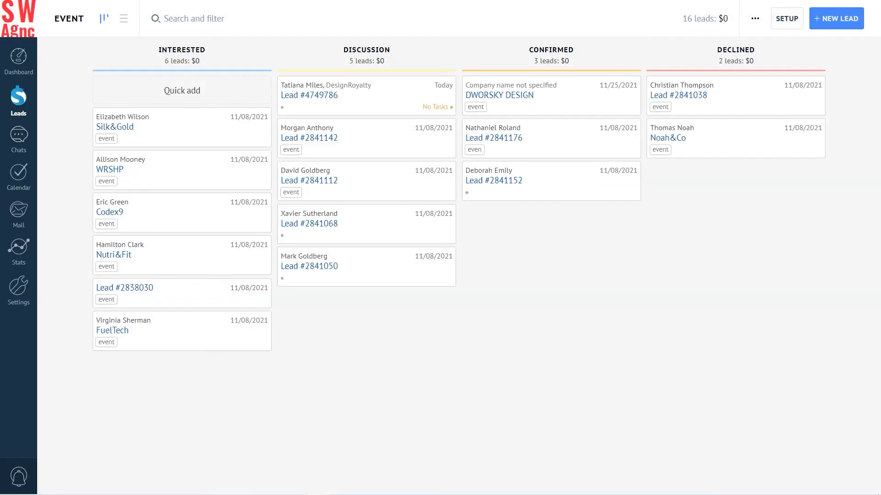